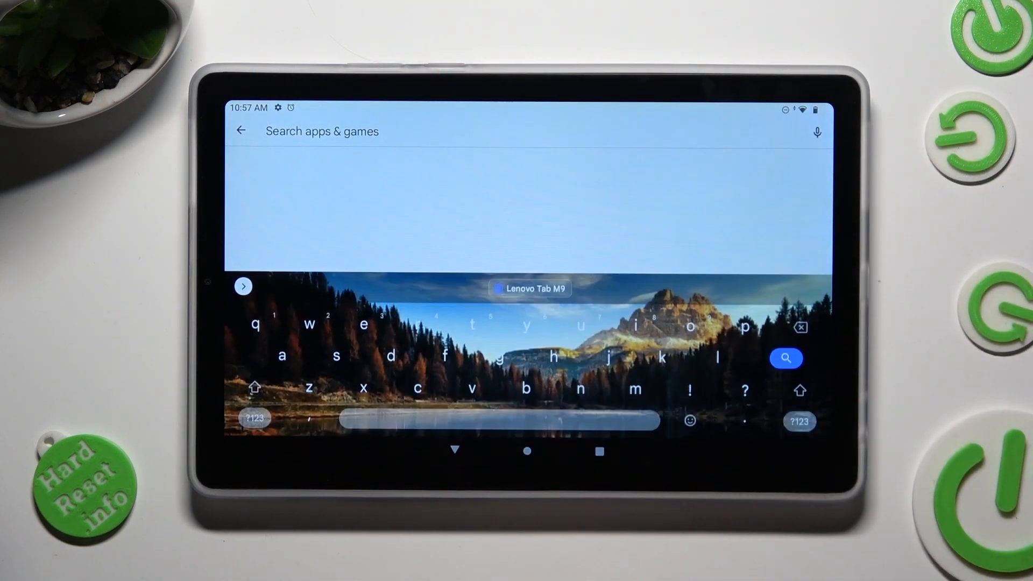
Search Play Store for 'opera mini' and install Opera Mini: Fast Web Browser.
{"action": "type", "text": "op"}
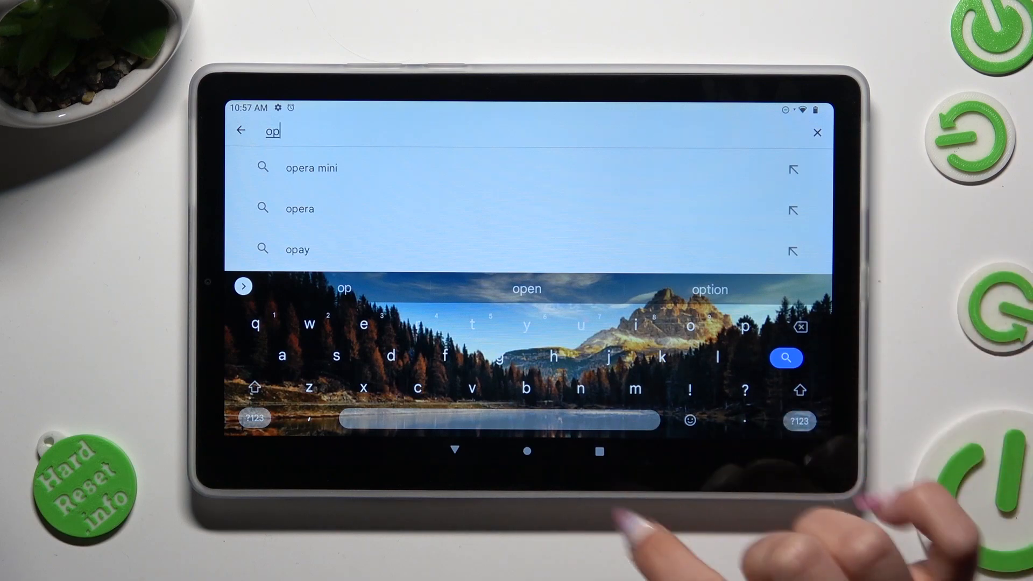
{"action": "left_click", "coordinate": [311, 168]}
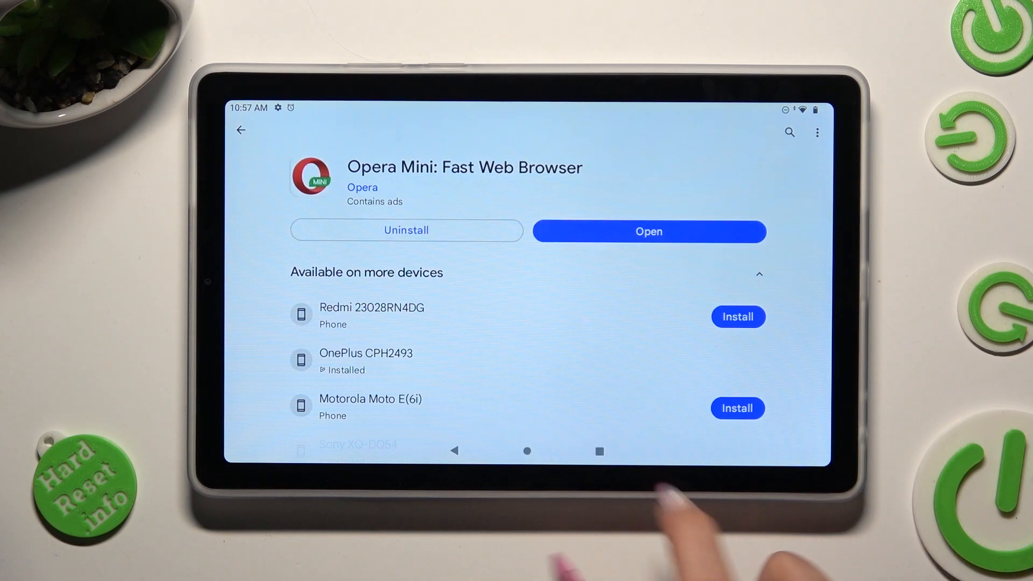
{"action": "left_click", "coordinate": [526, 451]}
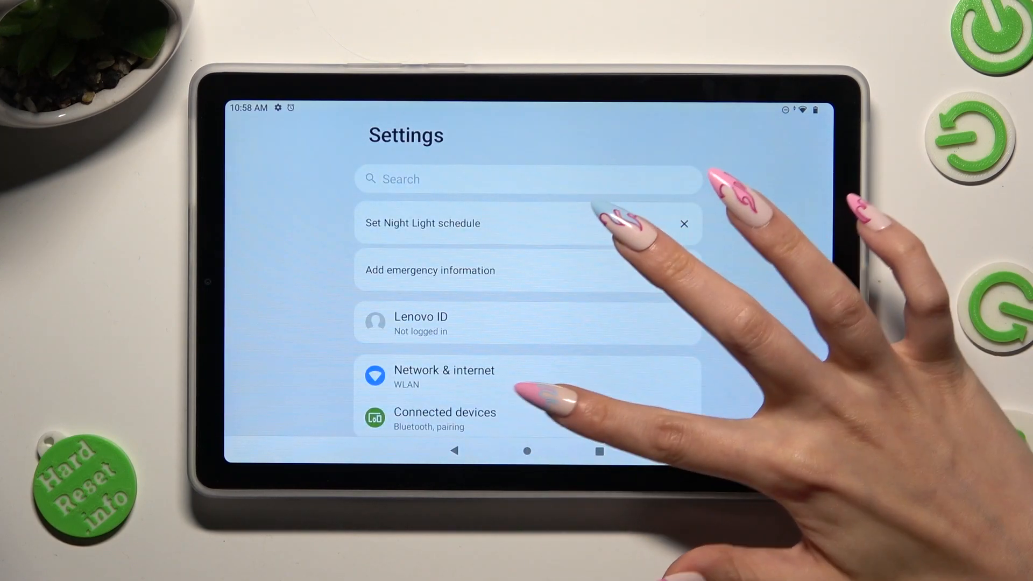
Navigate to Apps > Default apps, where Chrome is listed as the browser app.
{"action": "scroll", "scroll_direction": "down", "scroll_amount": 3}
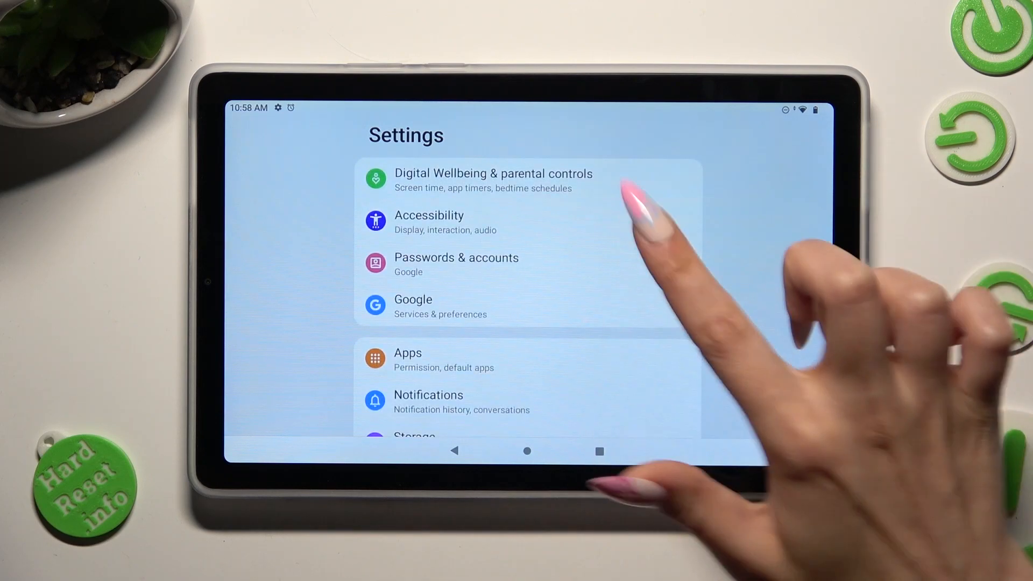
{"action": "mouse_move", "coordinate": [527, 310]}
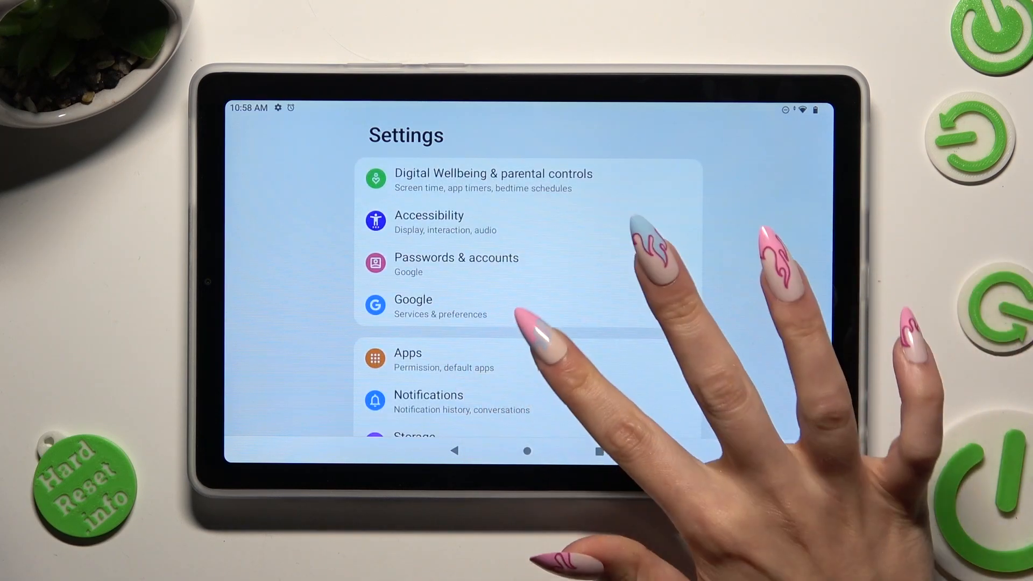
{"action": "left_click", "coordinate": [408, 360]}
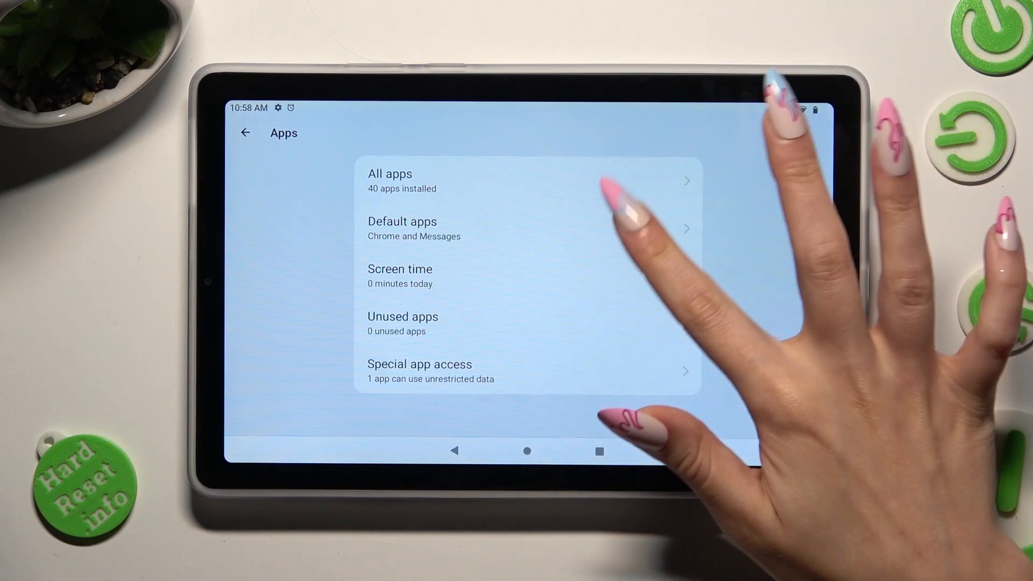
{"action": "left_click", "coordinate": [401, 229]}
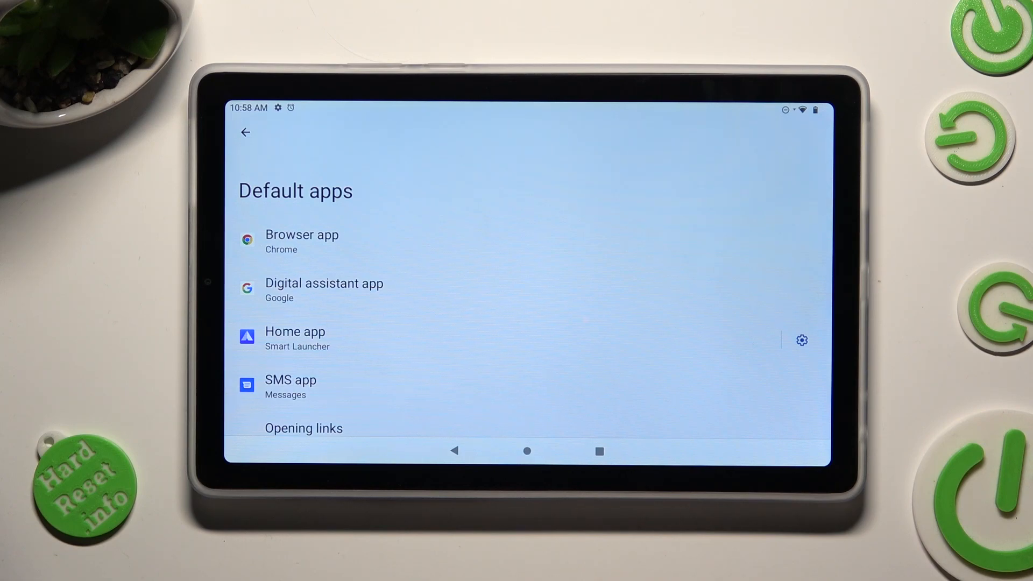
Set Opera Mini as the default Browser app in place of Chrome.
{"action": "left_click", "coordinate": [302, 240]}
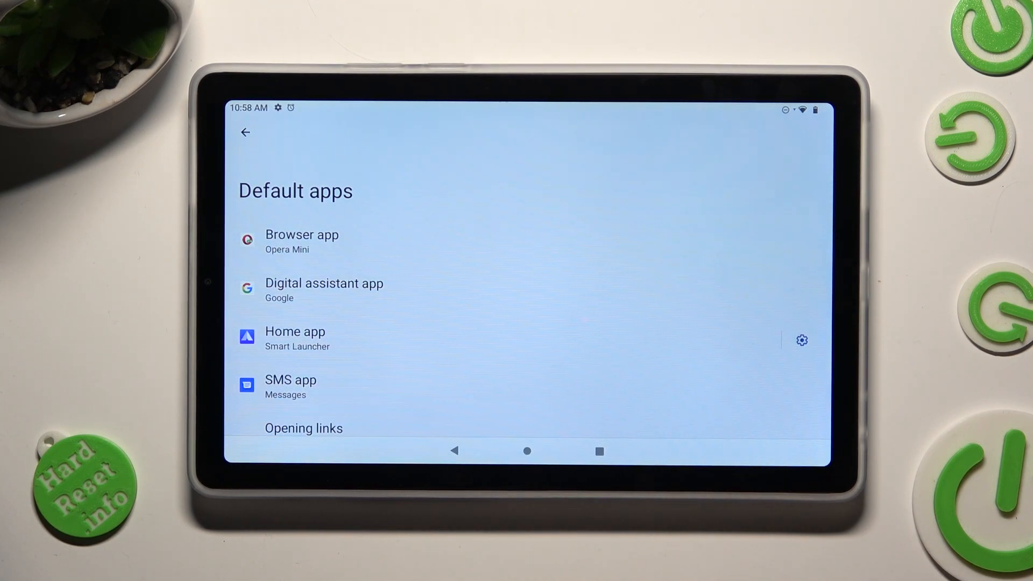
Switch the default Browser app back to Chrome and return to Default apps.
{"action": "left_click", "coordinate": [302, 238]}
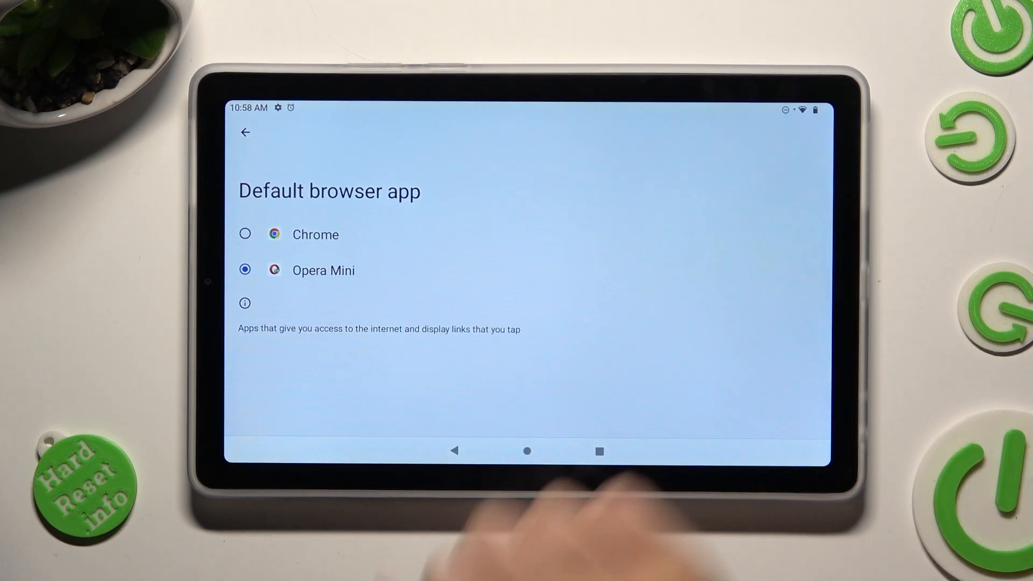
{"action": "left_click", "coordinate": [244, 233]}
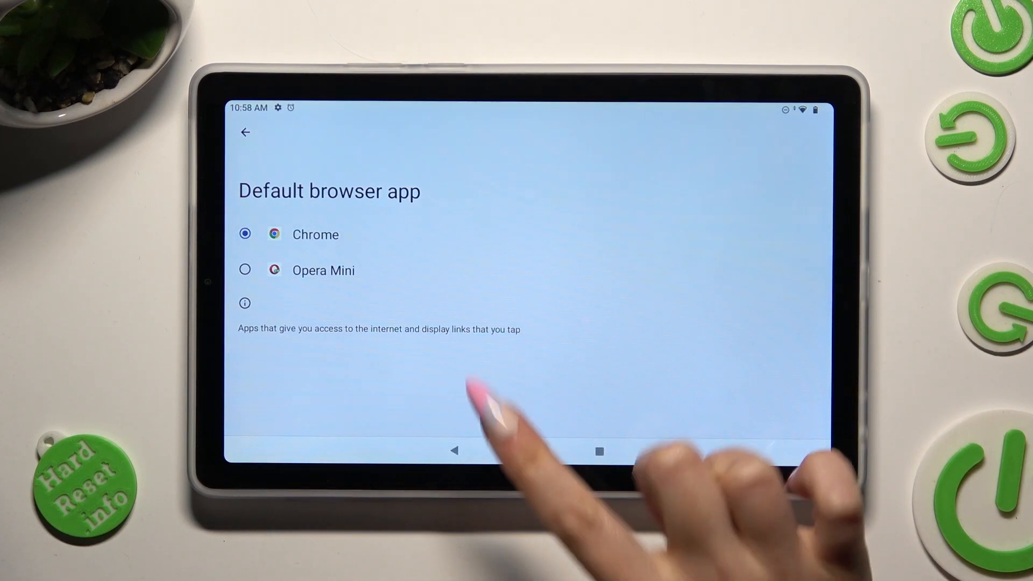
{"action": "left_click", "coordinate": [244, 133]}
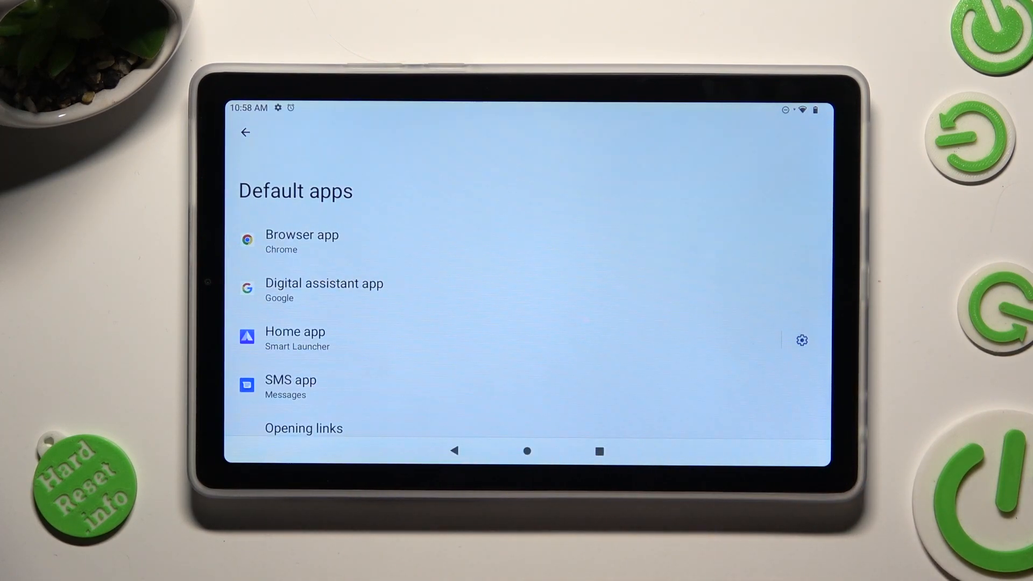